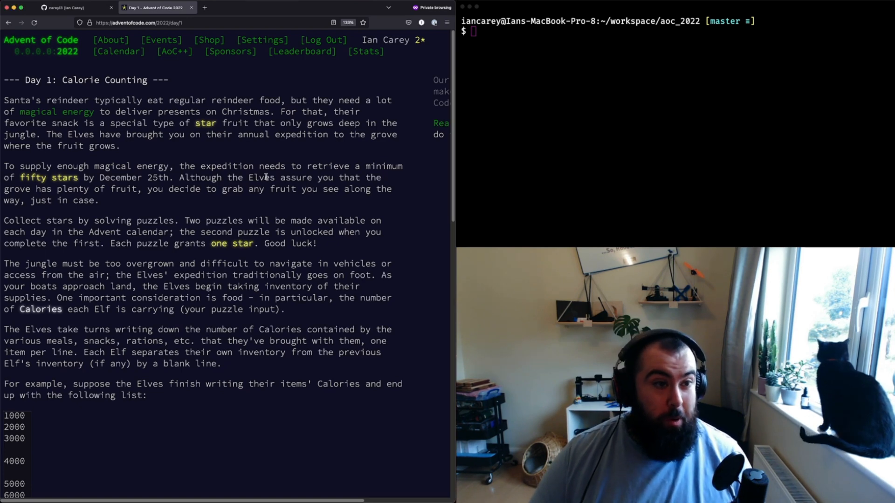
On GitHub, browse the aoc_2022 repository to solutions/1/first.rb and view its code.
{"action": "left_click", "coordinate": [68, 7]}
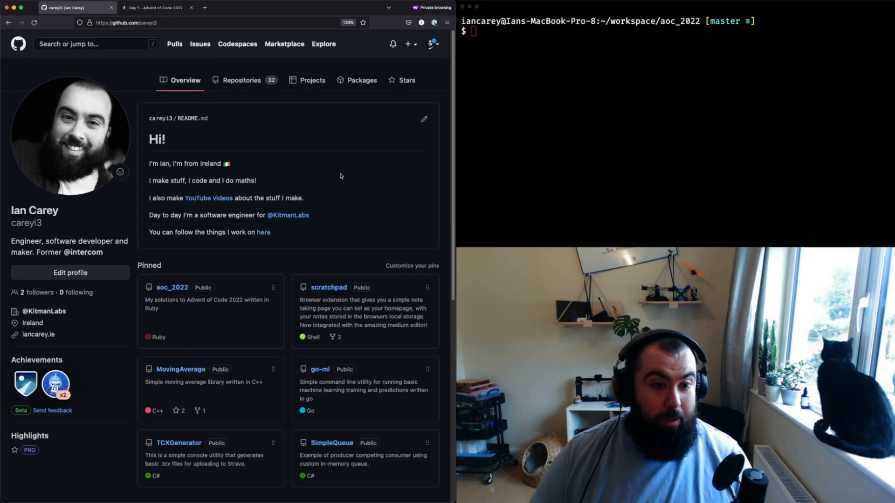
{"action": "mouse_move", "coordinate": [330, 168]}
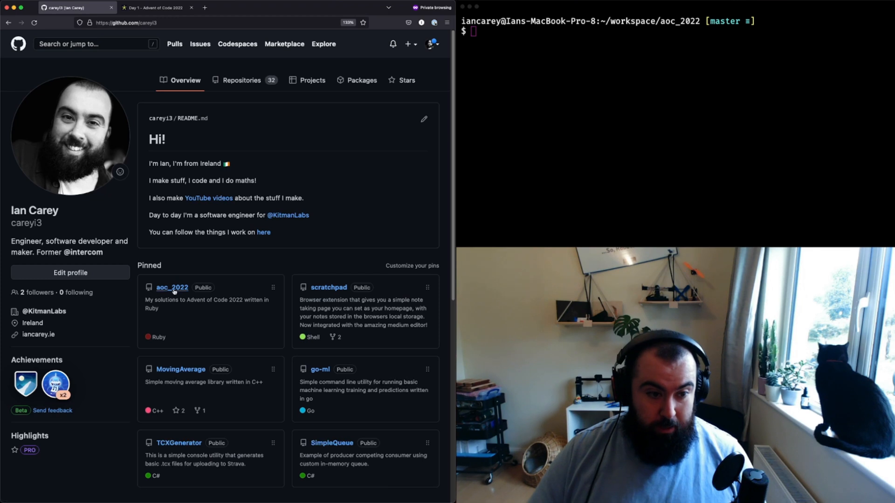
{"action": "left_click", "coordinate": [172, 288]}
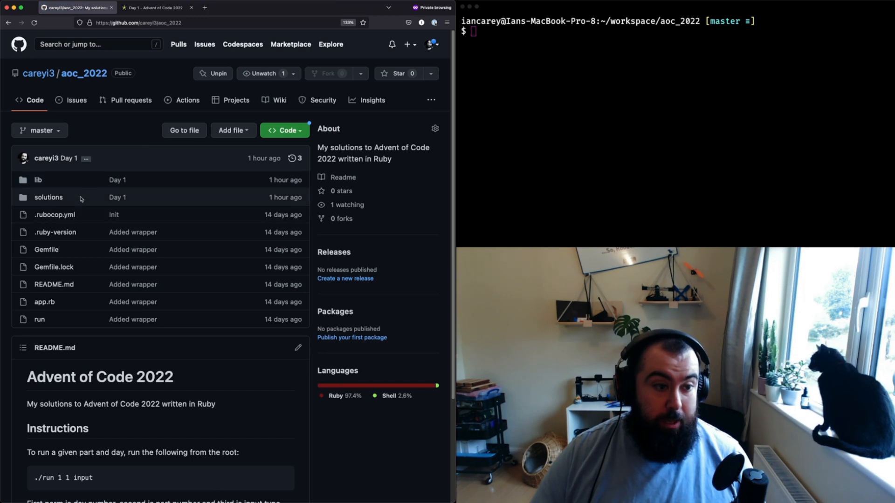
{"action": "left_click", "coordinate": [49, 196]}
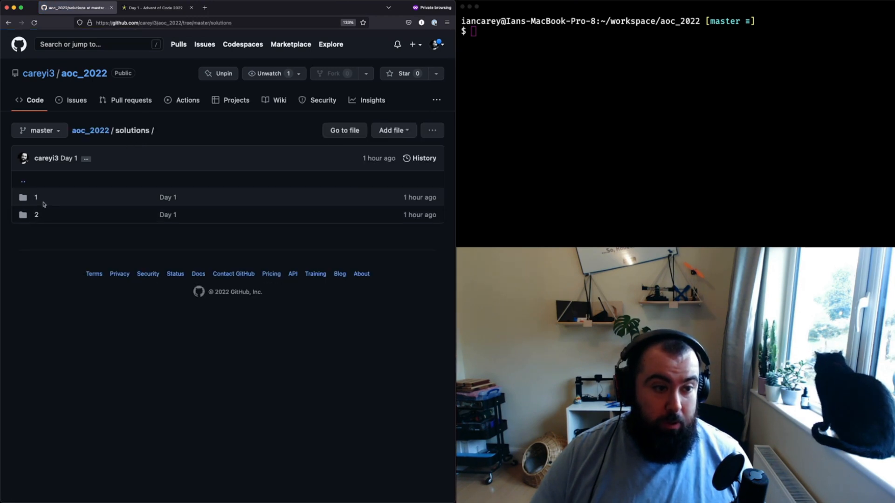
{"action": "left_click", "coordinate": [36, 196]}
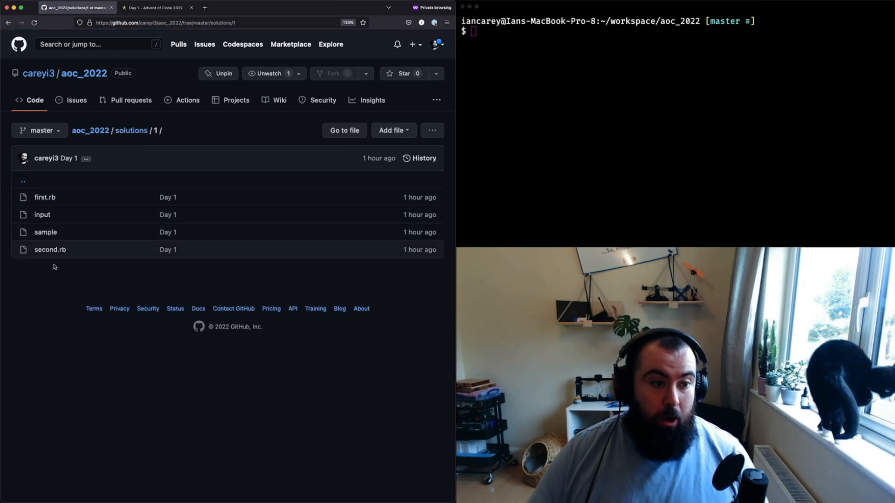
{"action": "left_click", "coordinate": [45, 197]}
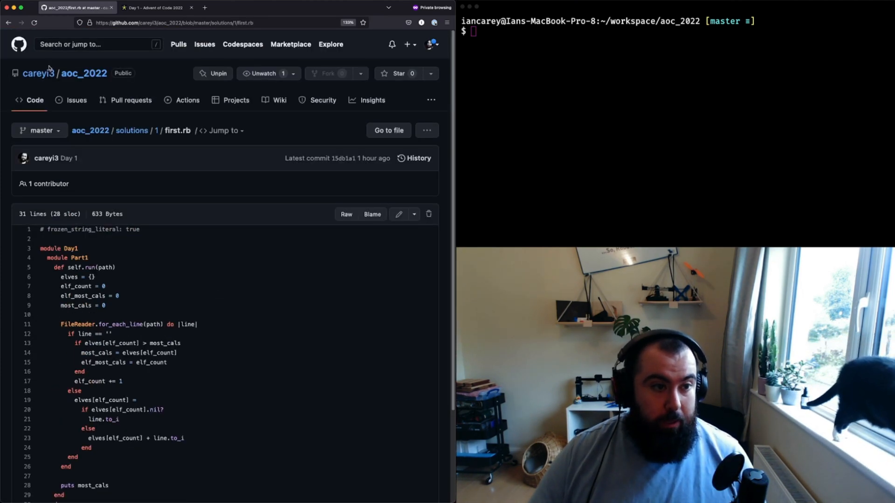
{"action": "mouse_move", "coordinate": [39, 73]}
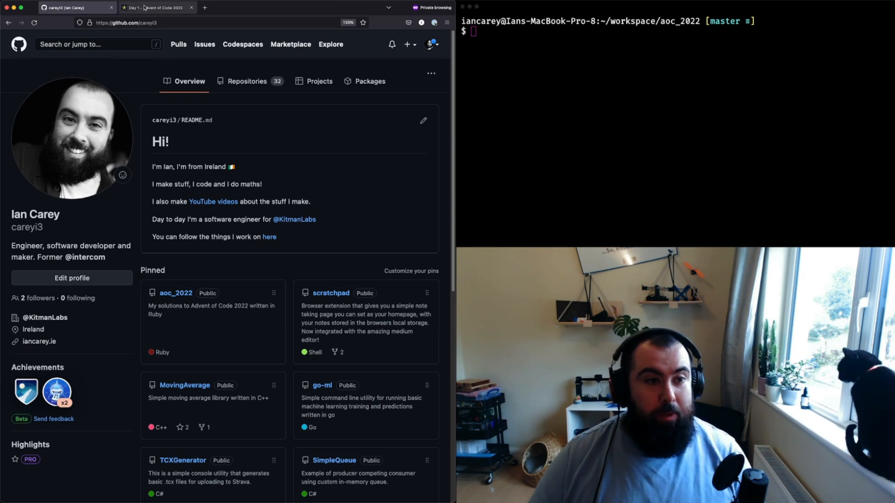
Scroll the Day 1 Calorie Counting puzzle to its example calorie list.
{"action": "left_click", "coordinate": [154, 8]}
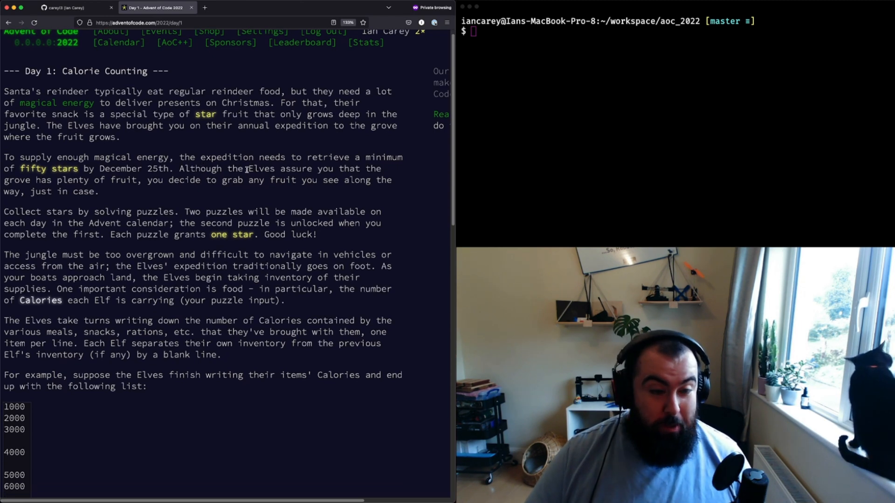
{"action": "scroll", "scroll_direction": "up", "scroll_amount": 3}
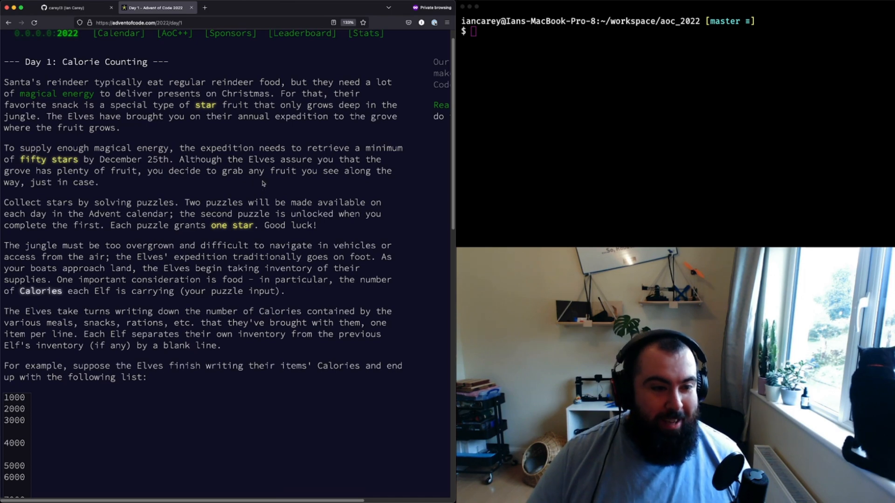
{"action": "scroll", "scroll_direction": "down", "scroll_amount": 3}
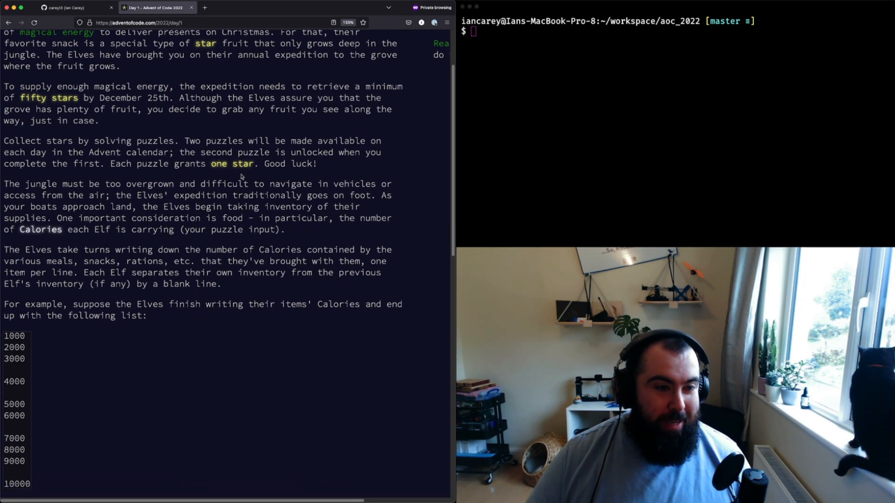
{"action": "scroll", "scroll_direction": "down", "scroll_amount": 3}
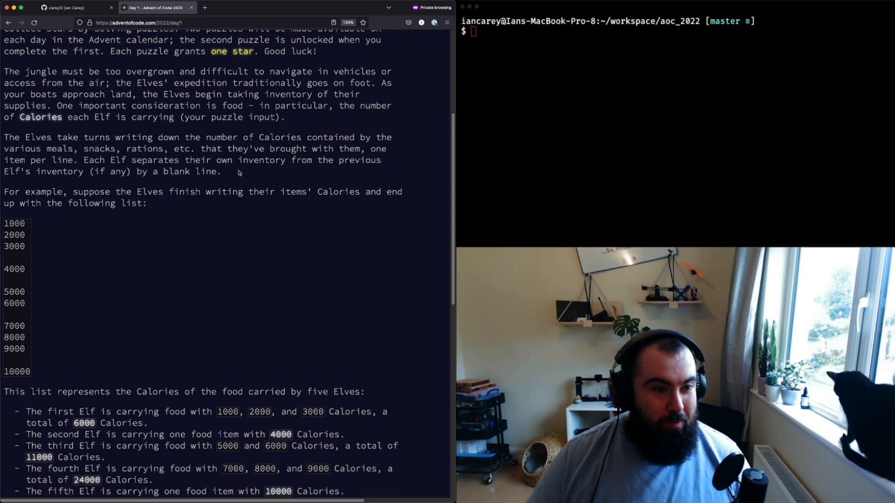
{"action": "mouse_move", "coordinate": [206, 180]}
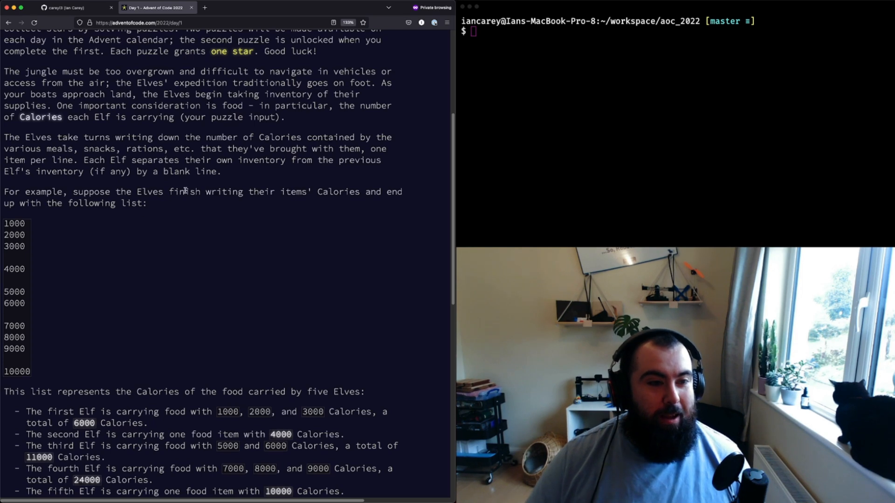
{"action": "scroll", "scroll_direction": "down", "scroll_amount": 3}
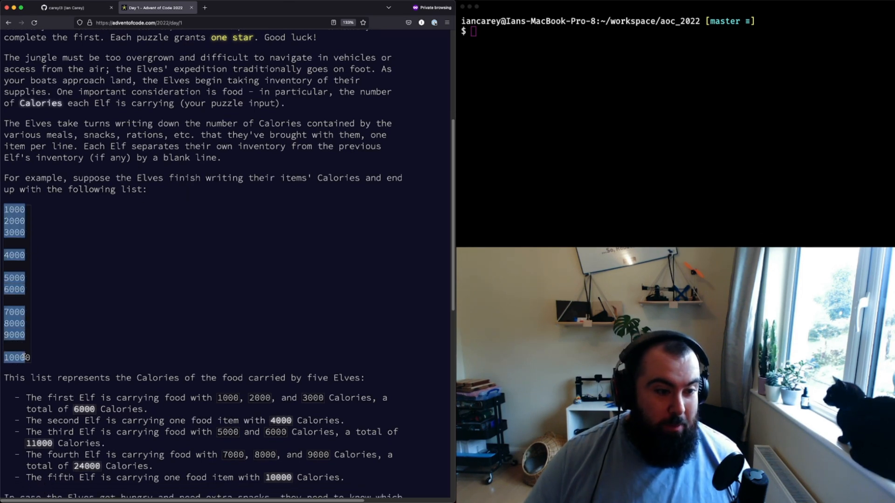
Clear the selection and read down to the question about the most calories.
{"action": "left_click", "coordinate": [137, 241]}
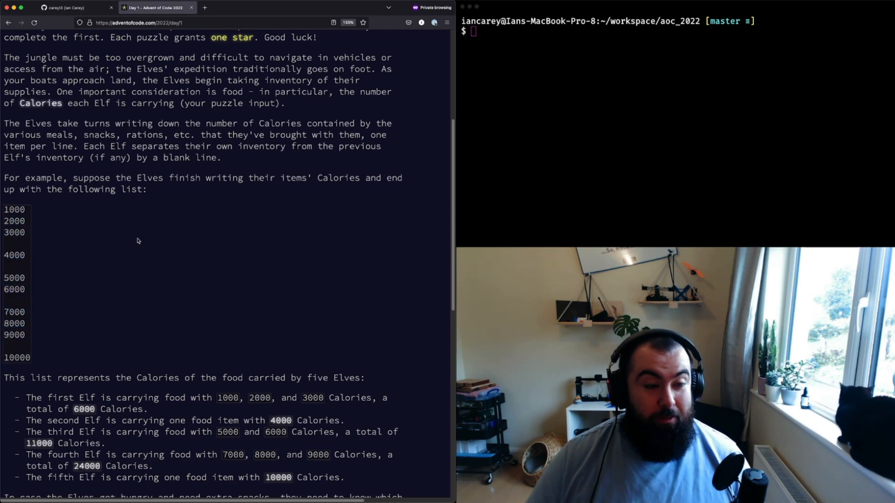
{"action": "scroll", "scroll_direction": "down", "scroll_amount": 3}
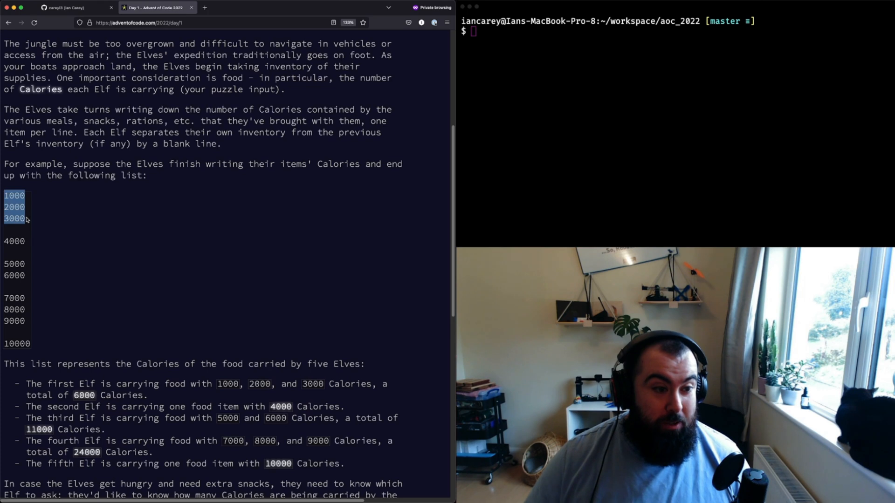
{"action": "mouse_move", "coordinate": [15, 241]}
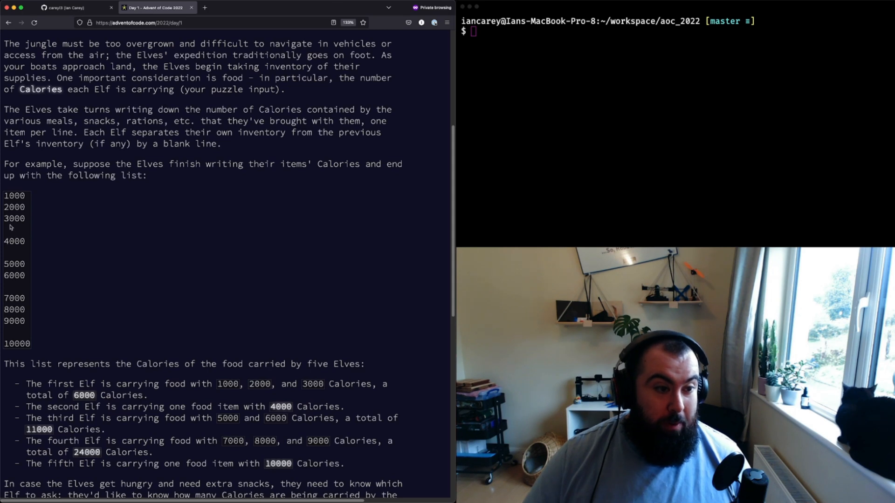
{"action": "mouse_move", "coordinate": [48, 300]}
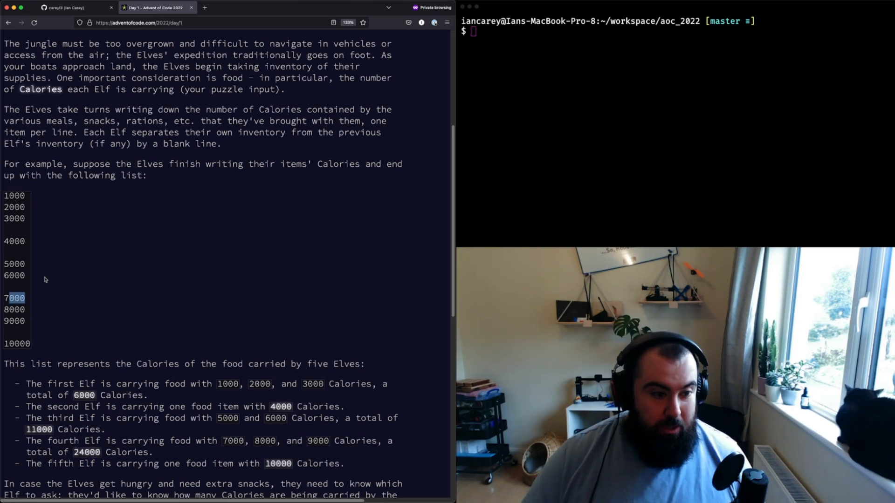
{"action": "scroll", "scroll_direction": "down", "scroll_amount": 3}
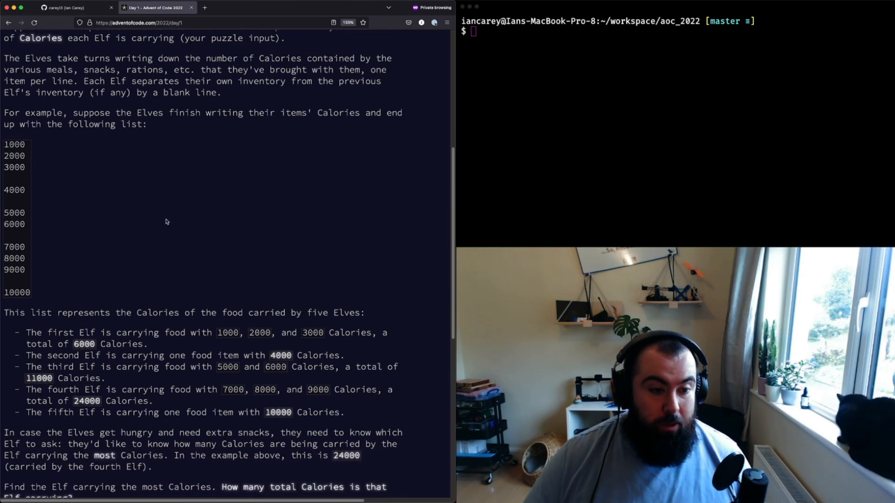
{"action": "scroll", "scroll_direction": "down", "scroll_amount": 3}
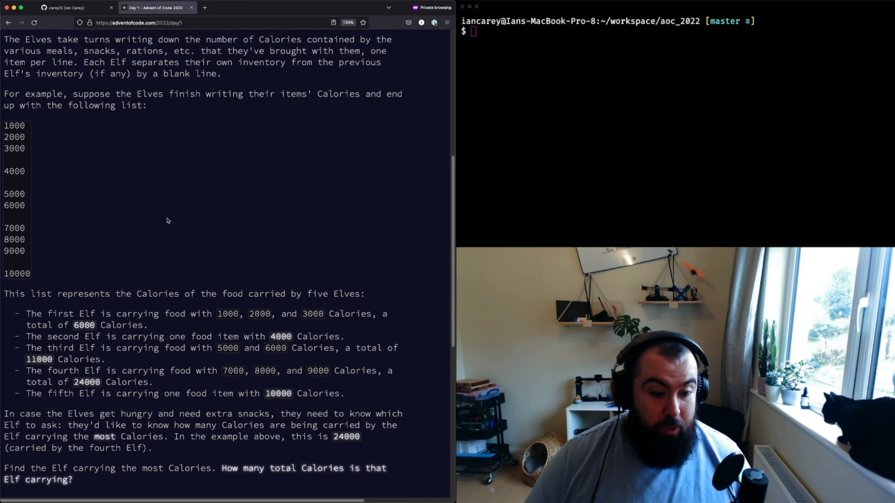
{"action": "scroll", "scroll_direction": "up", "scroll_amount": 3}
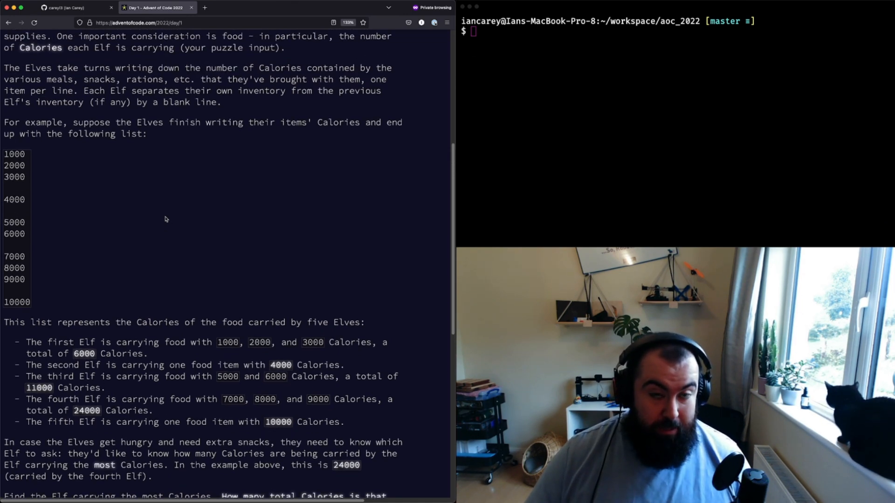
{"action": "mouse_move", "coordinate": [158, 216]}
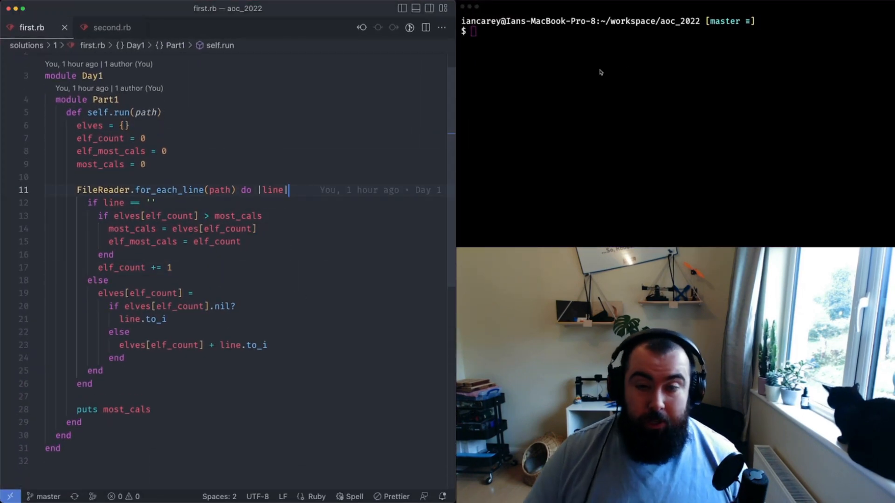
Run the solution script on the puzzle input from the terminal, printing 72718.
{"action": "type", "text": "./run 1 2 input"}
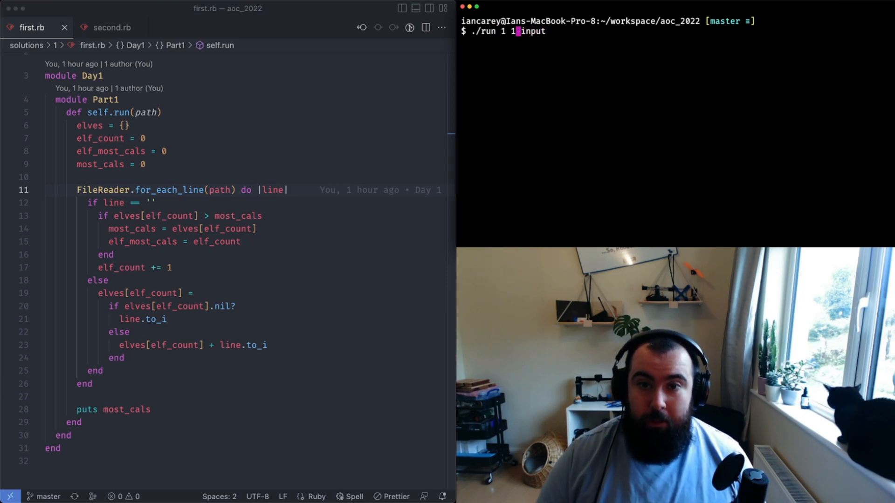
{"action": "key", "text": "Return"}
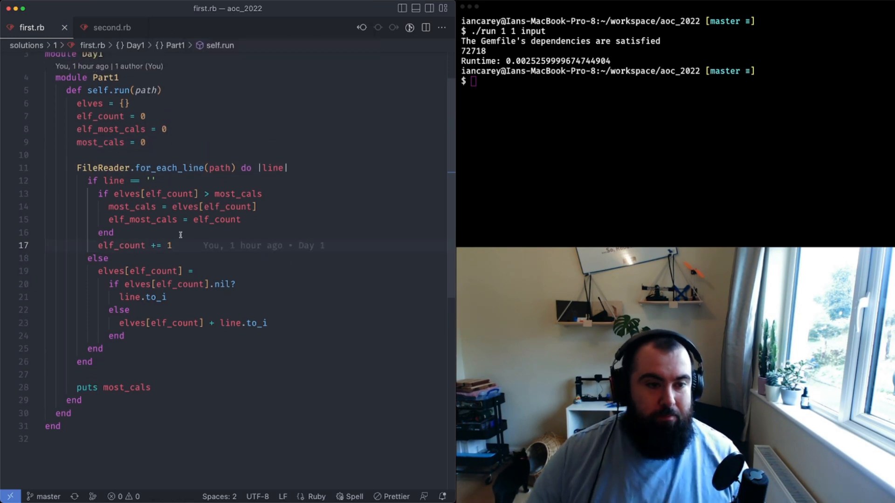
{"action": "left_click", "coordinate": [93, 181]}
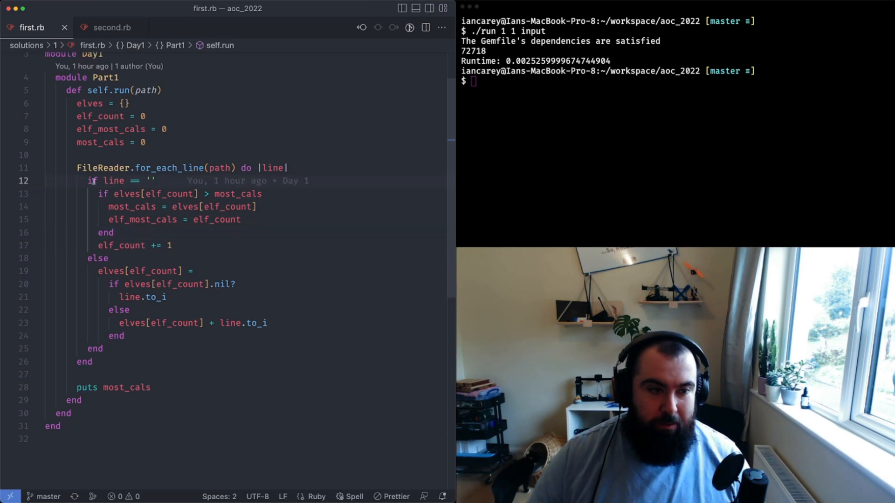
{"action": "scroll", "scroll_direction": "down", "scroll_amount": 3}
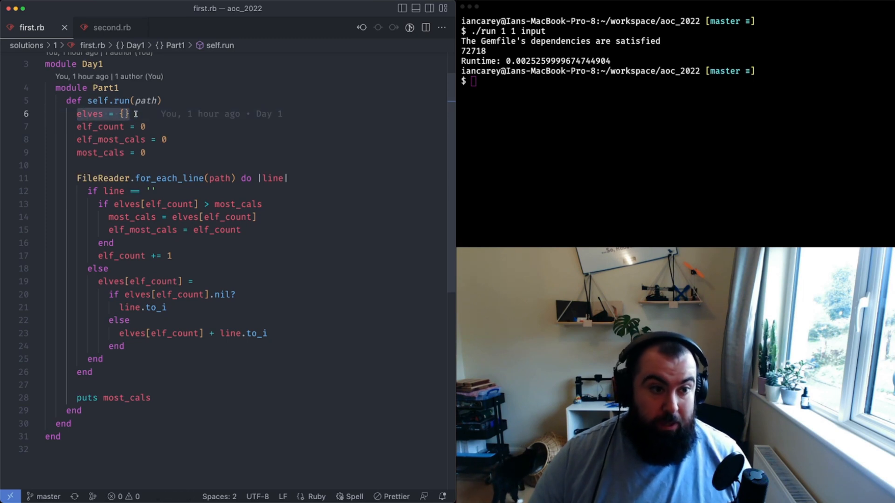
{"action": "left_click", "coordinate": [77, 114]}
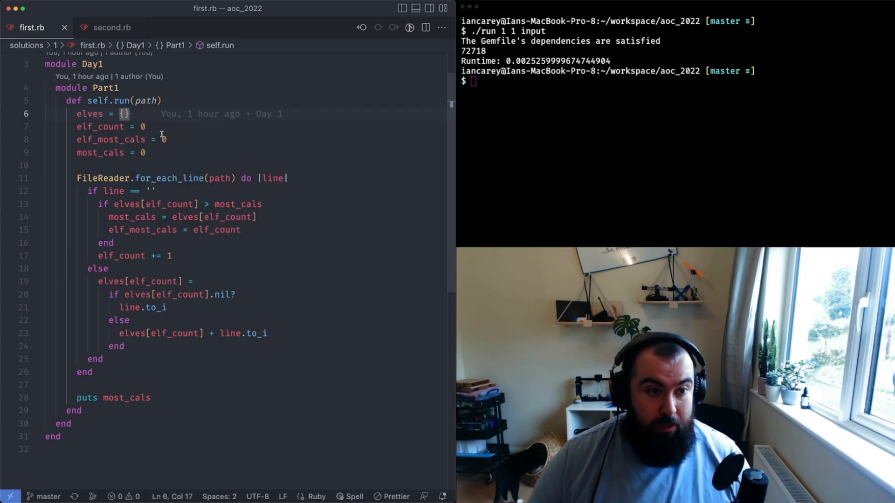
{"action": "left_click", "coordinate": [171, 139]}
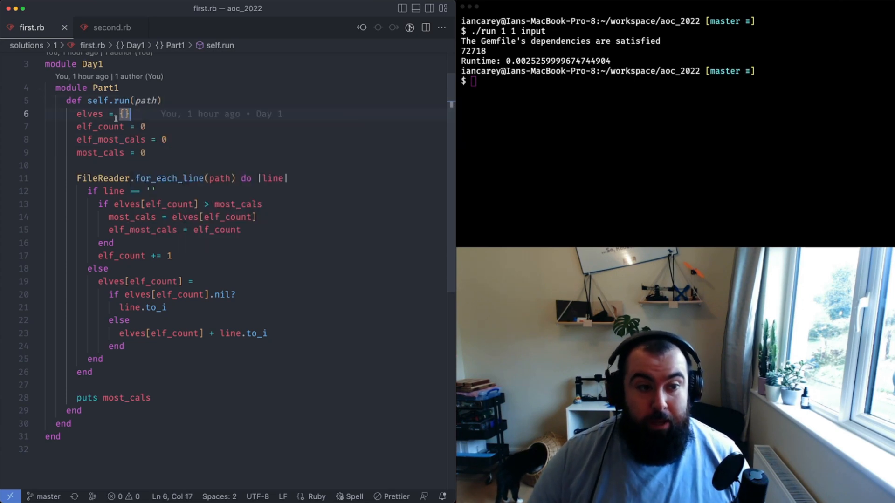
{"action": "double_click", "coordinate": [89, 113]}
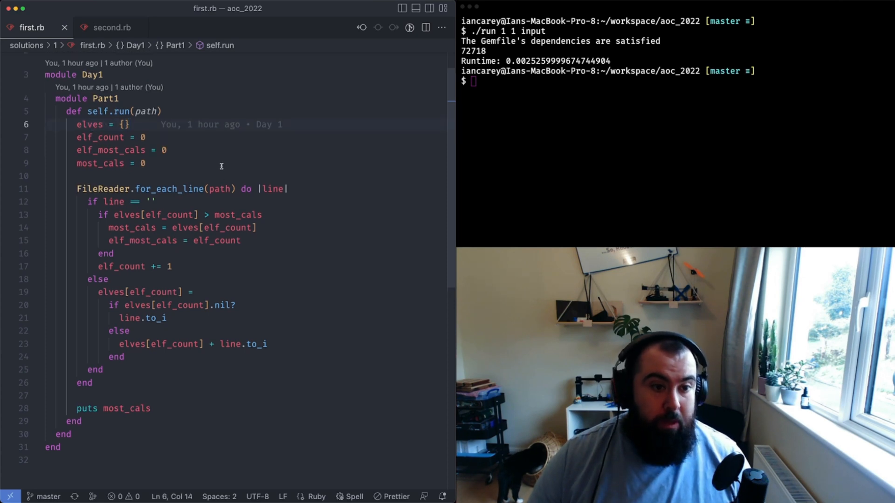
{"action": "scroll", "scroll_direction": "down", "scroll_amount": 3}
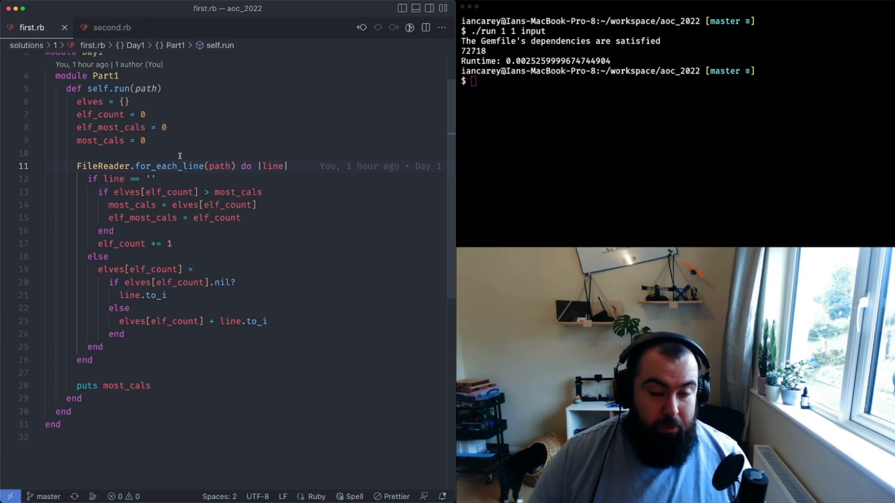
{"action": "scroll", "scroll_direction": "up", "scroll_amount": 3}
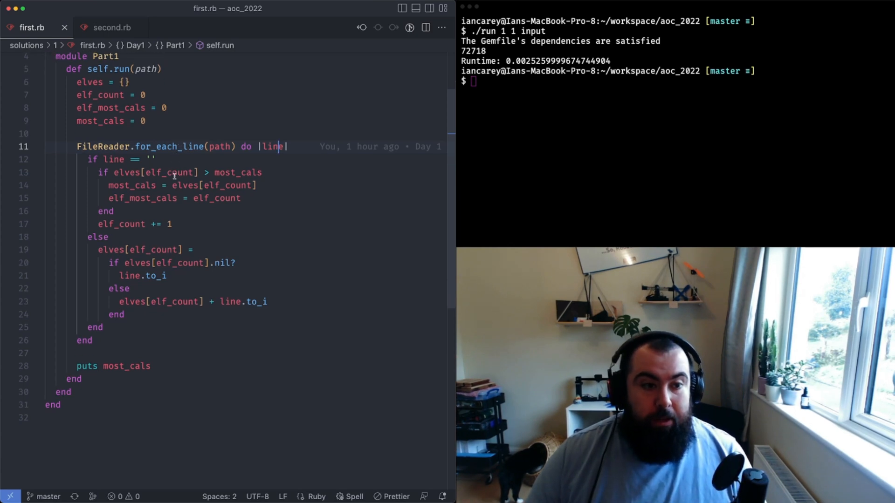
{"action": "scroll", "scroll_direction": "down", "scroll_amount": 3}
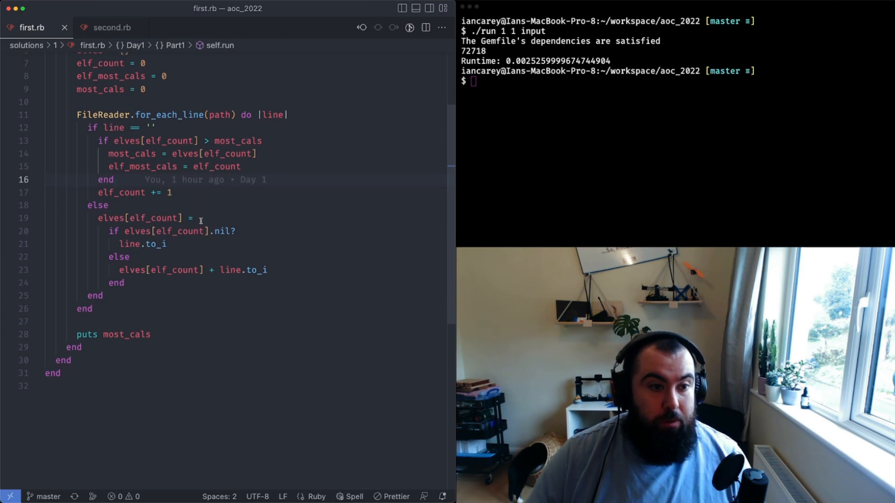
{"action": "scroll", "scroll_direction": "up", "scroll_amount": 3}
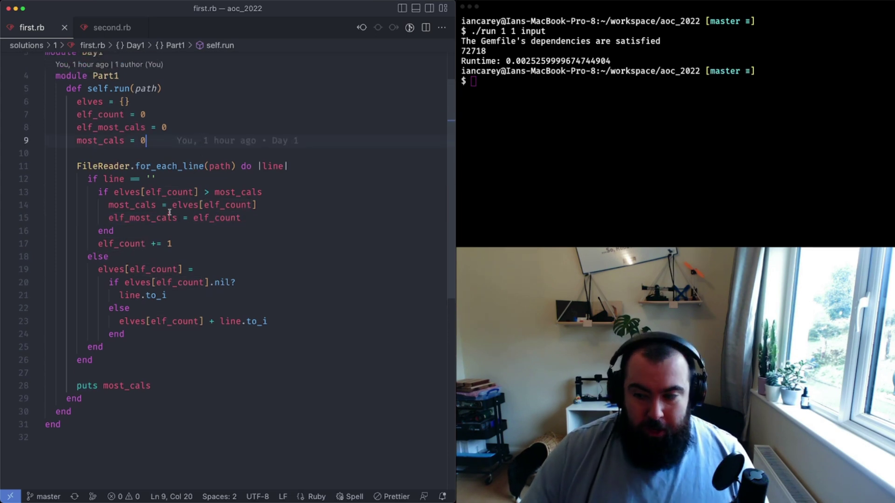
{"action": "mouse_move", "coordinate": [231, 234]}
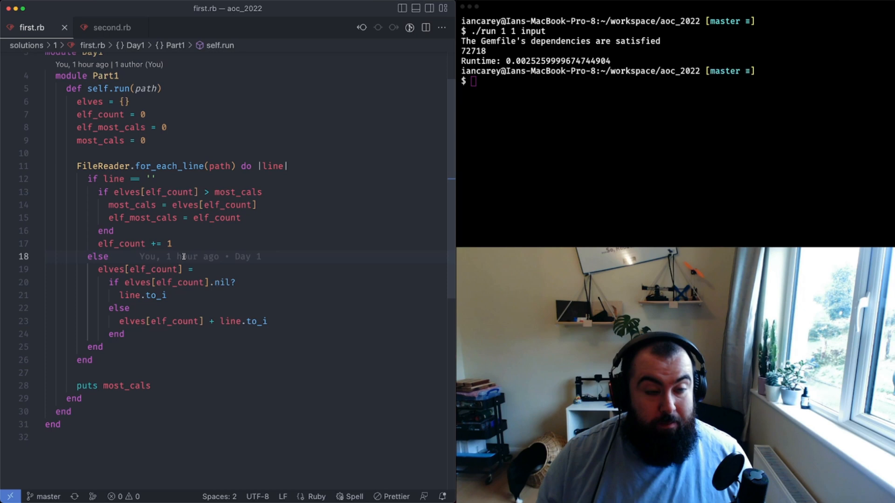
{"action": "left_click", "coordinate": [150, 141]}
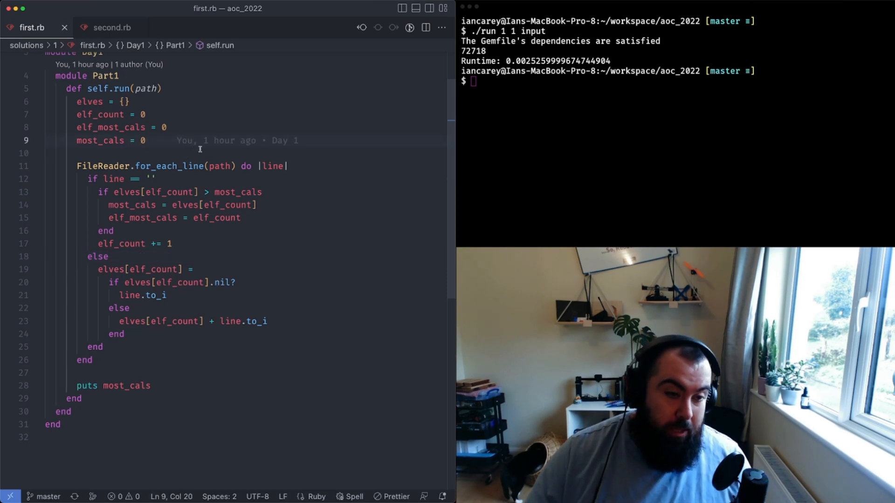
{"action": "double_click", "coordinate": [99, 141]}
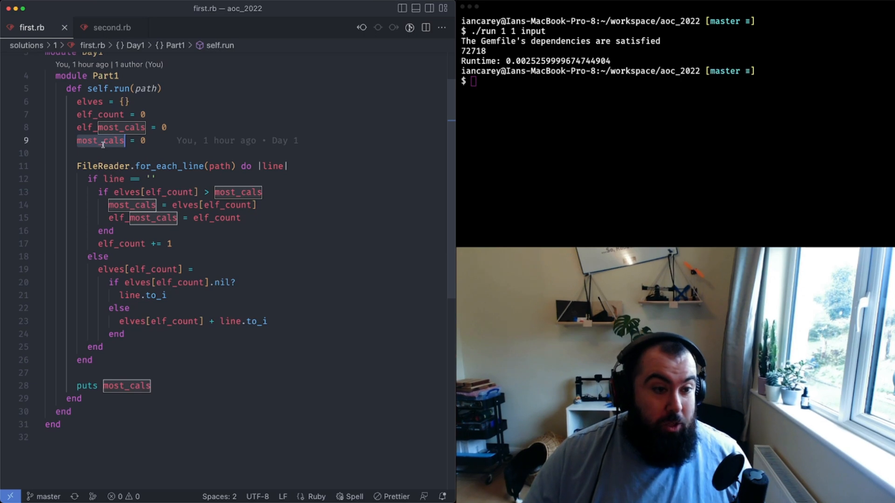
{"action": "left_click", "coordinate": [106, 140]}
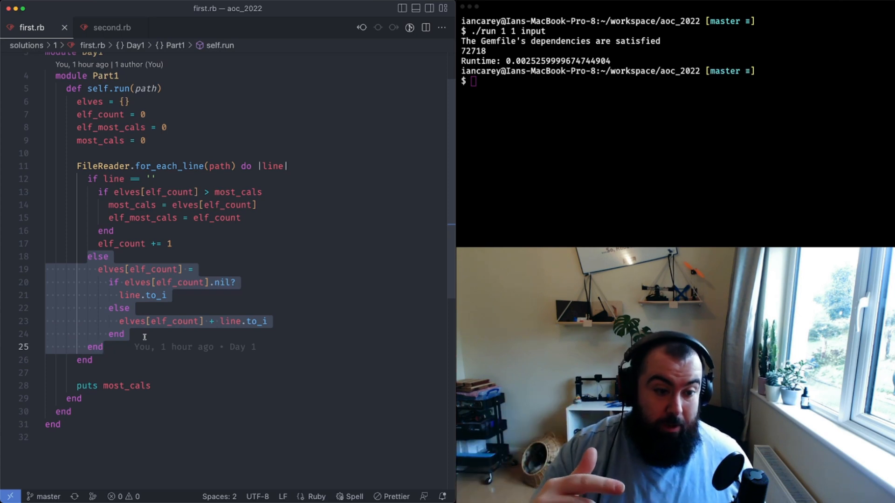
{"action": "left_click", "coordinate": [125, 321]}
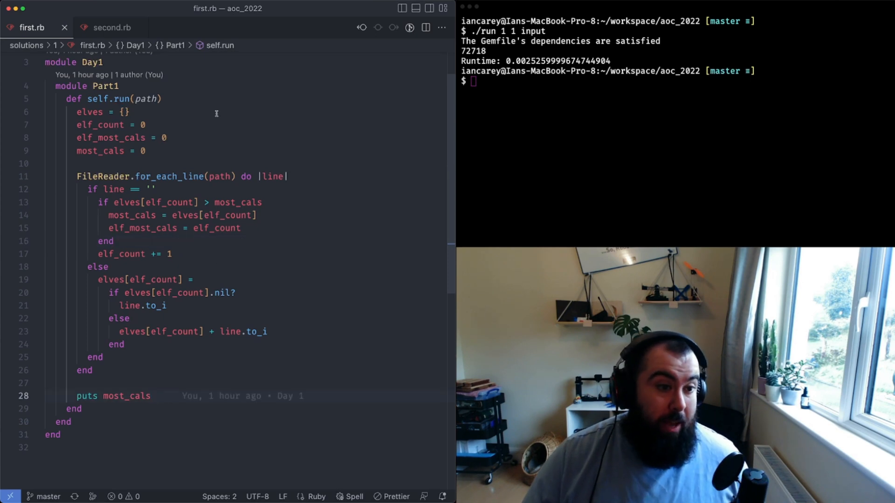
{"action": "double_click", "coordinate": [126, 396]}
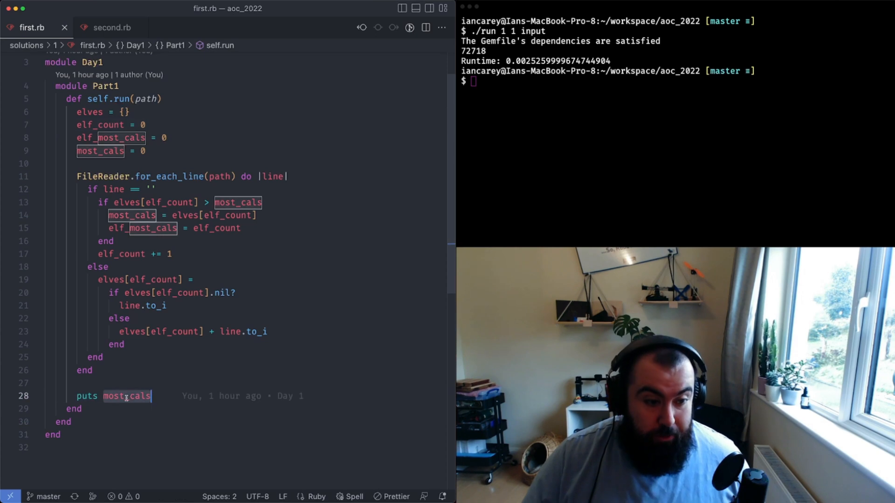
{"action": "left_click", "coordinate": [145, 345]}
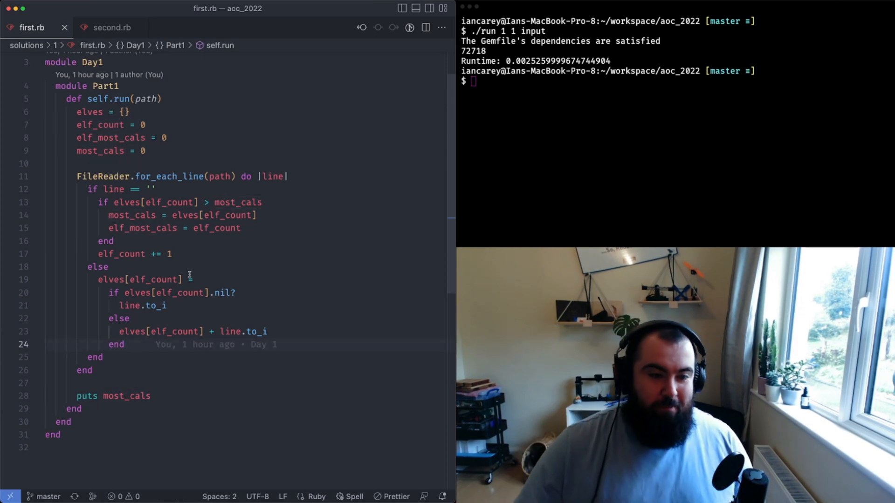
{"action": "left_click", "coordinate": [173, 253]}
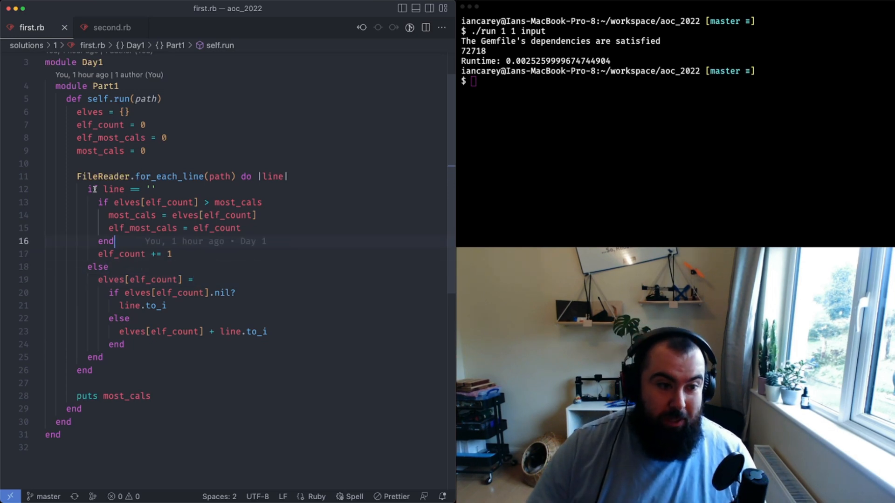
{"action": "left_click", "coordinate": [96, 189]}
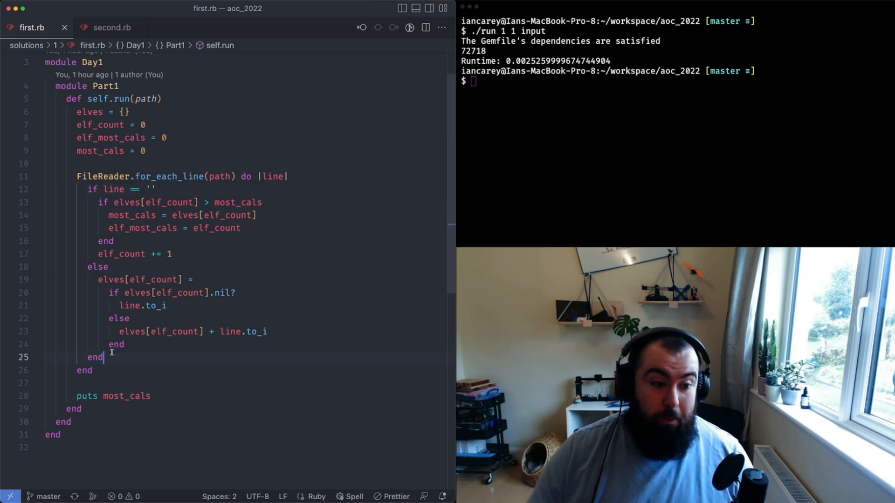
{"action": "double_click", "coordinate": [100, 151]}
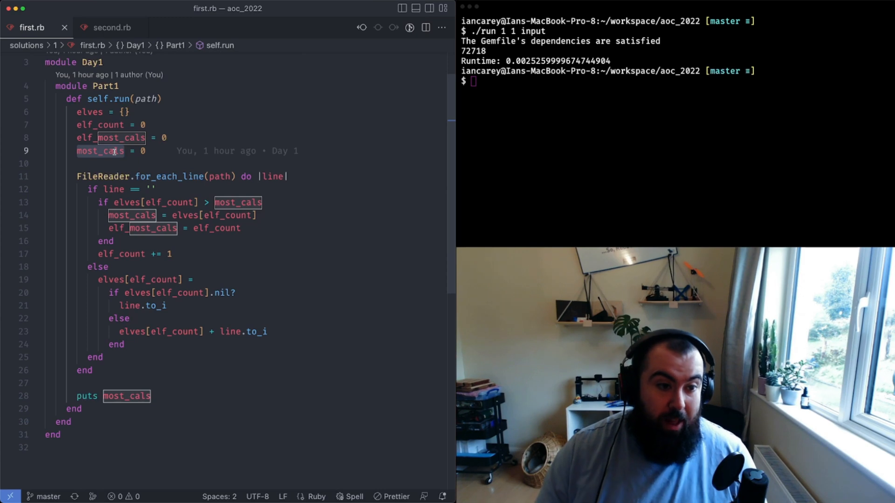
{"action": "left_click", "coordinate": [112, 151]}
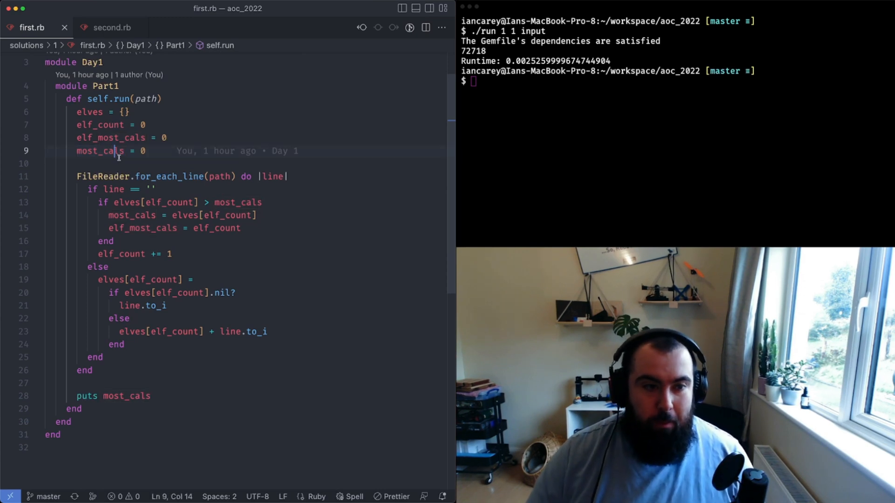
{"action": "double_click", "coordinate": [99, 151]}
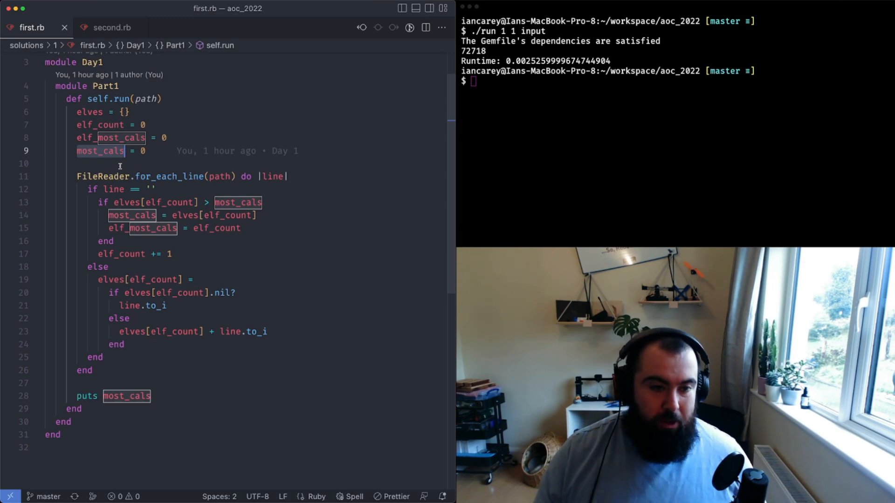
{"action": "left_click", "coordinate": [87, 112]}
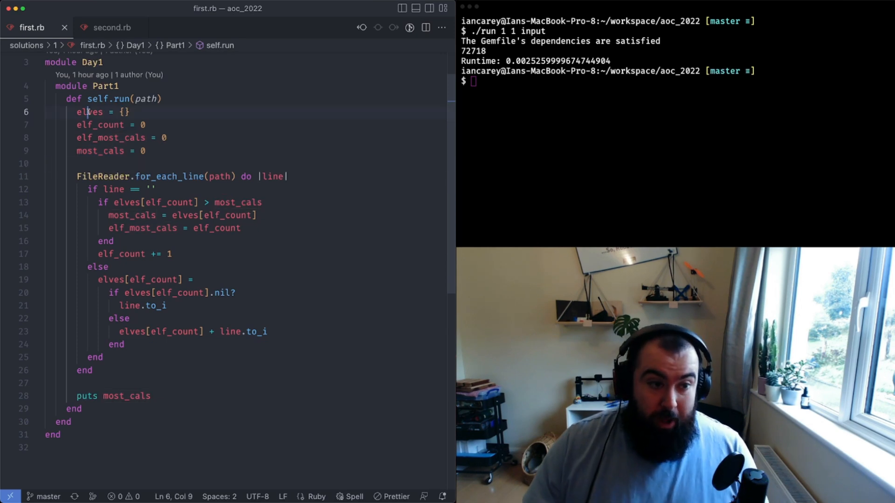
{"action": "left_click", "coordinate": [122, 150]}
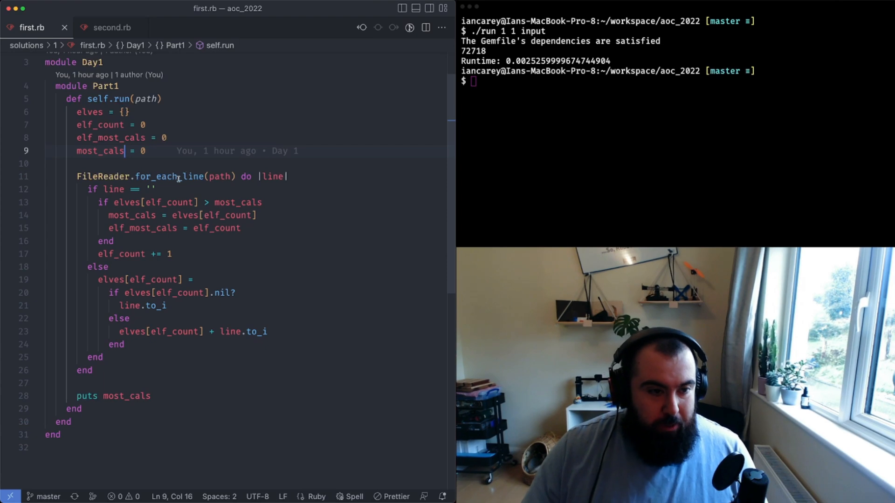
{"action": "left_click", "coordinate": [178, 189]}
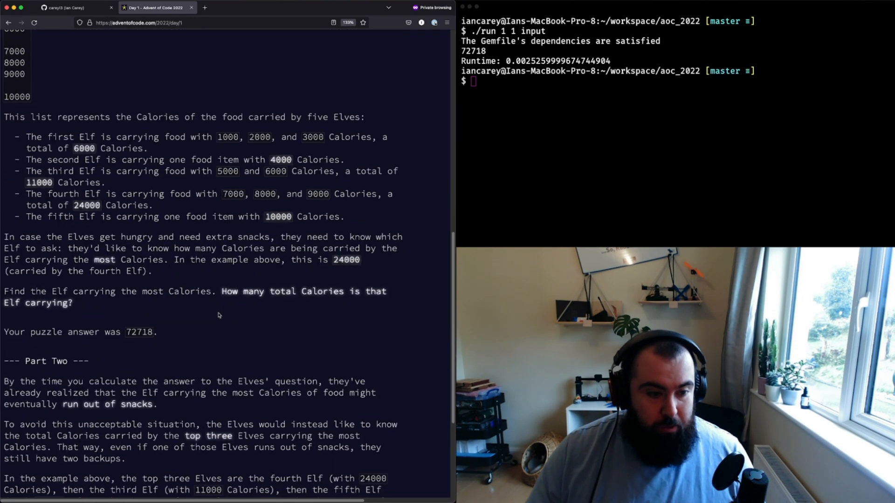
Scroll the Day 1 page down to the Part Two description.
{"action": "scroll", "scroll_direction": "down", "scroll_amount": 3}
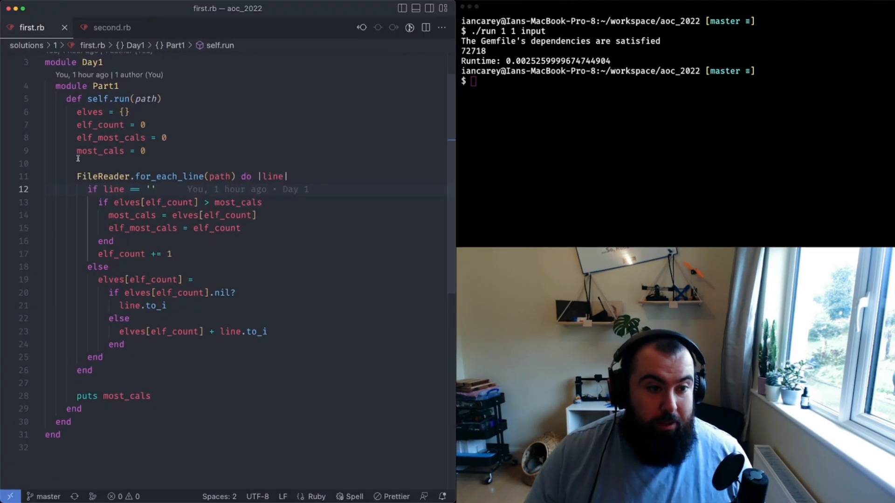
Inspect first.rb's elf_count and most_cals lines, selecting the most_cals variable.
{"action": "left_click", "coordinate": [147, 151]}
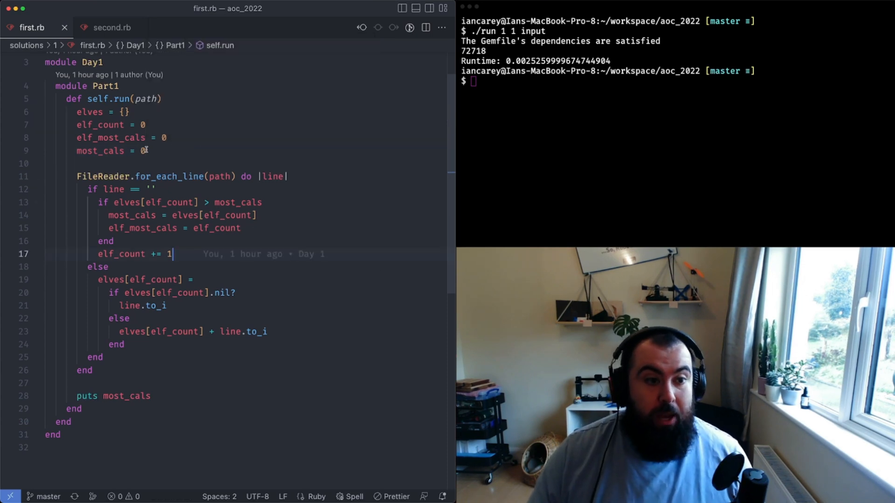
{"action": "left_click", "coordinate": [114, 151]}
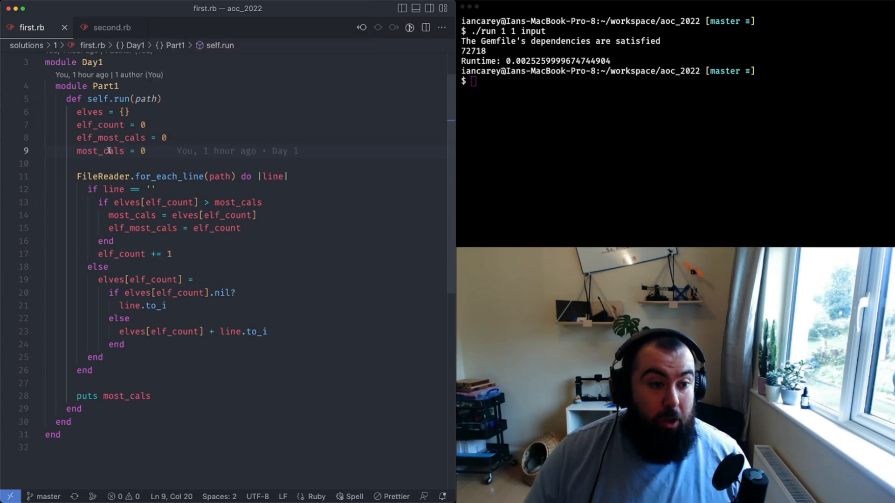
{"action": "double_click", "coordinate": [99, 150]}
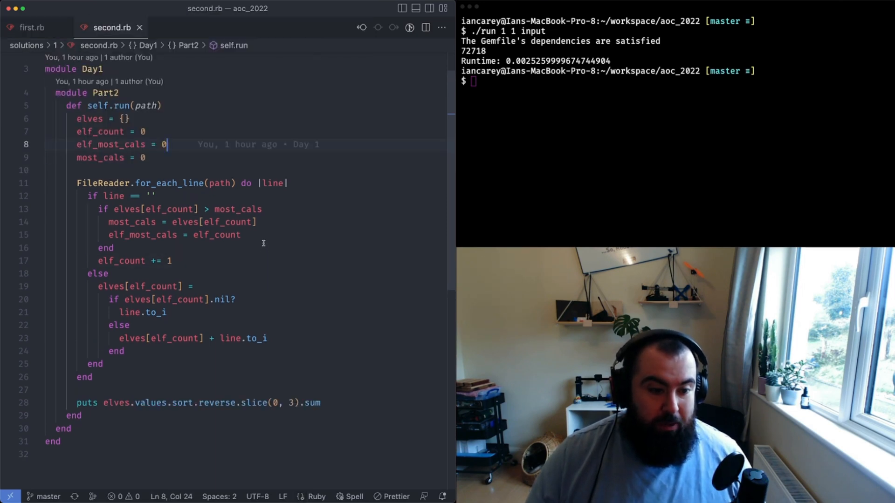
Inspect second.rb's top-three sum line, then enter './run 1 1 input' in the terminal.
{"action": "left_click", "coordinate": [27, 27]}
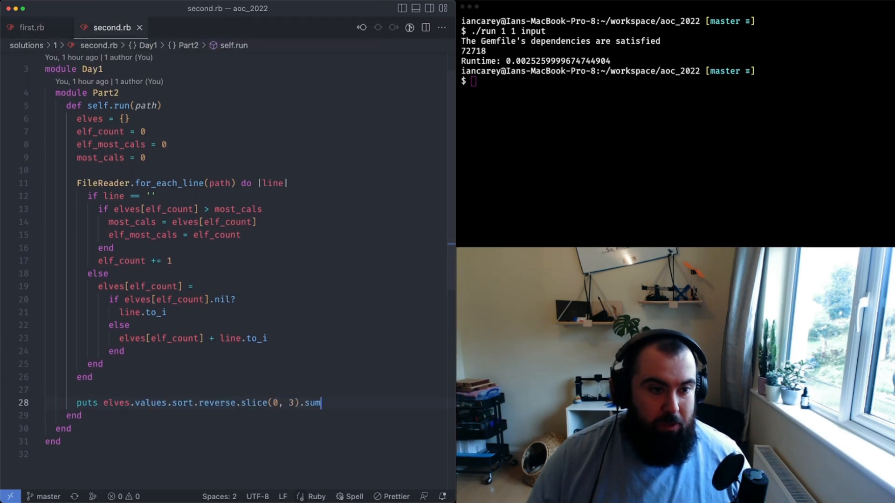
{"action": "left_click", "coordinate": [46, 391]}
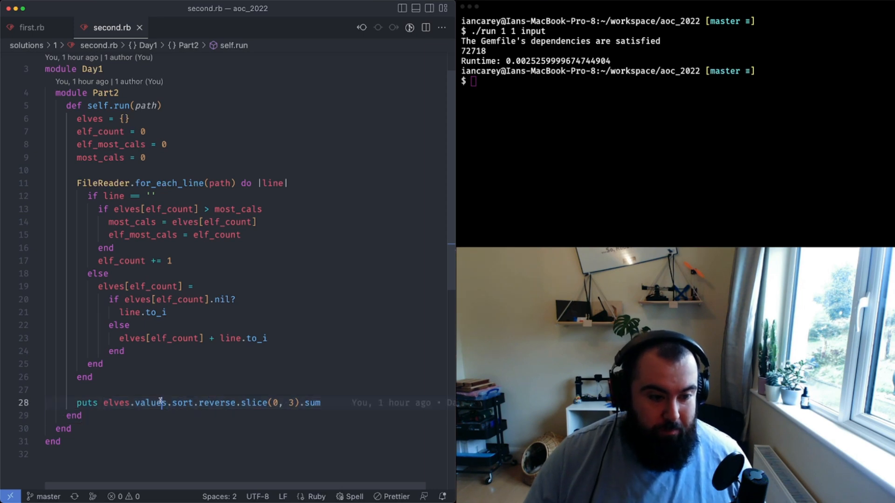
{"action": "double_click", "coordinate": [149, 403]}
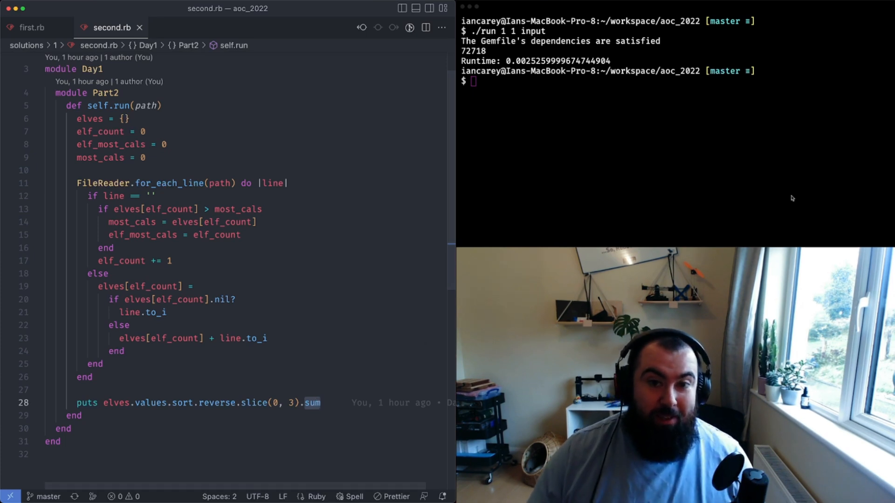
{"action": "type", "text": "./run 1 1 input"}
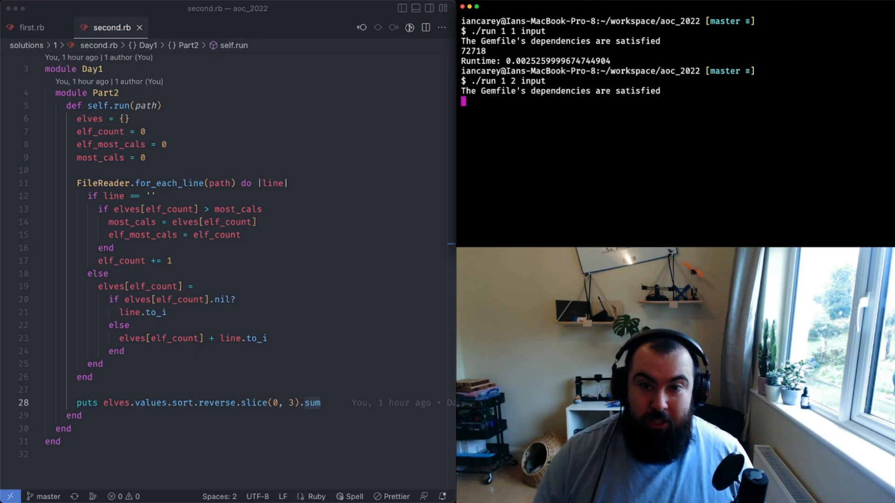
Execute the part-two run on the puzzle input, printing 213089 with its runtime.
{"action": "key", "text": "Return"}
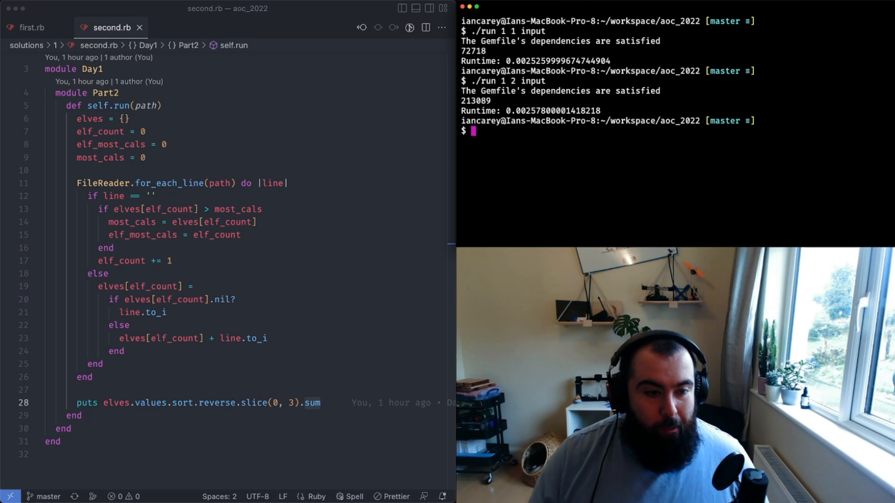
{"action": "mouse_move", "coordinate": [412, 126]}
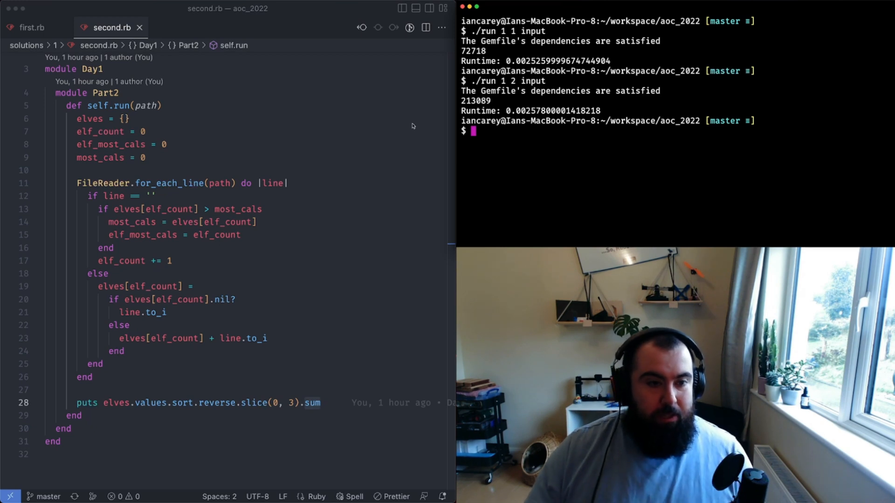
{"action": "left_click", "coordinate": [290, 183]}
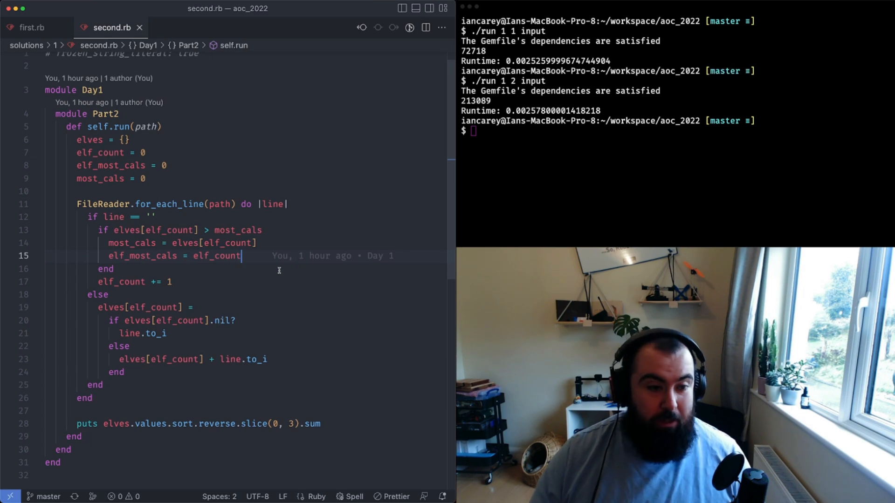
{"action": "left_click", "coordinate": [256, 243]}
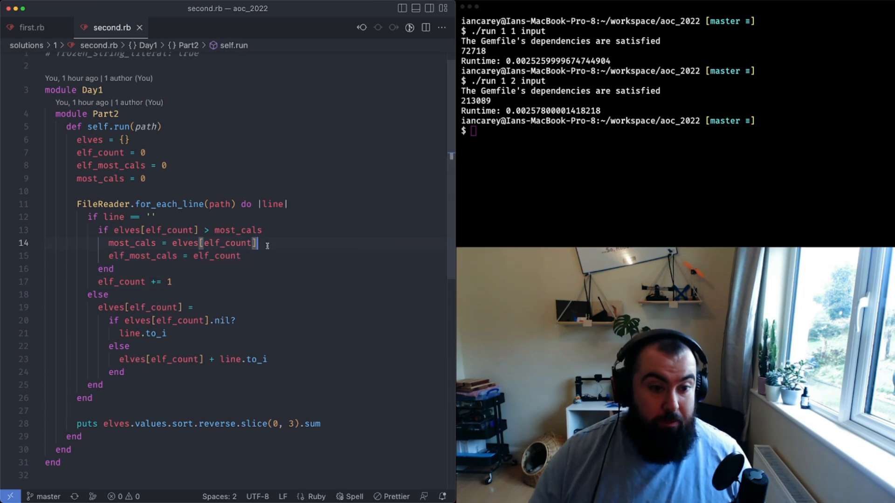